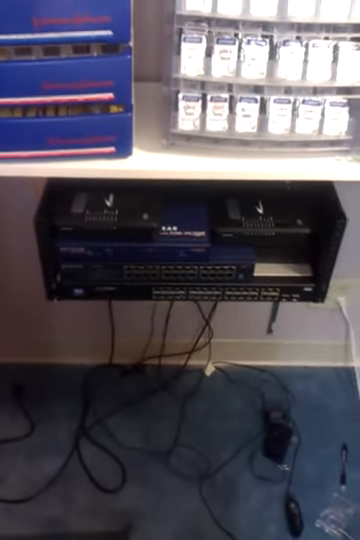
mouse_move(180, 270)
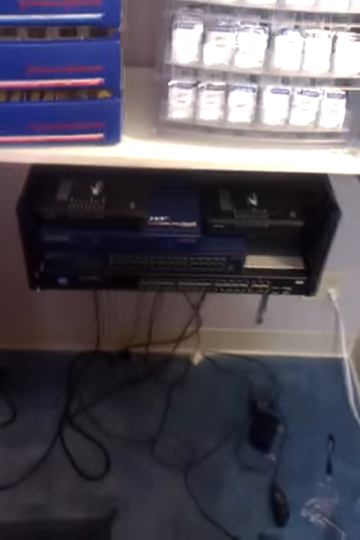